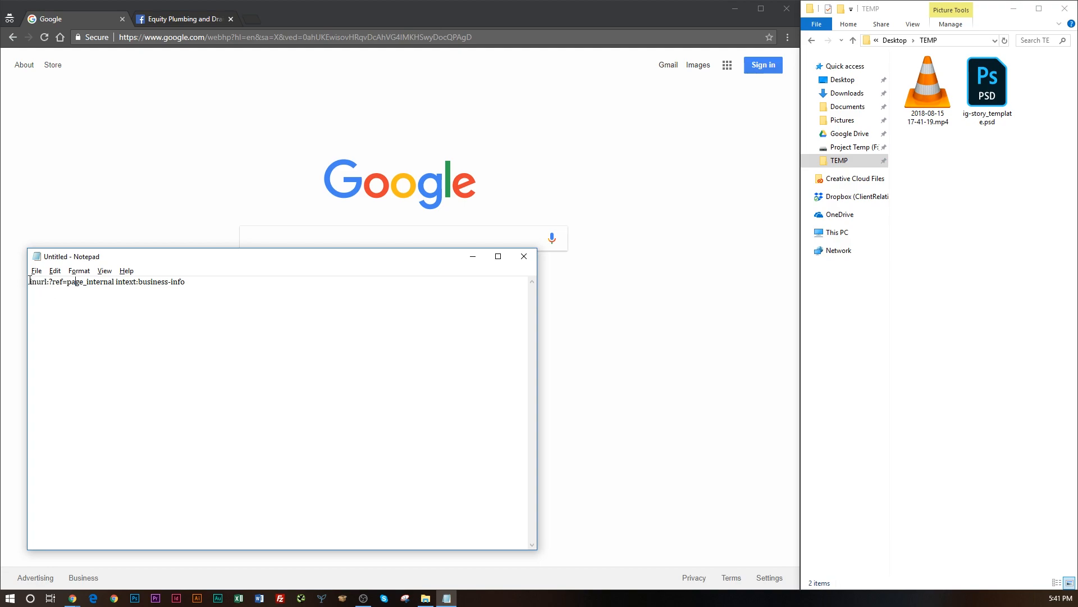
Highlight the inurl:?ref=page_internal footprint parts, then show the Equity Plumbing and Drain Facebook About page
{"action": "double_click", "coordinate": [38, 281]}
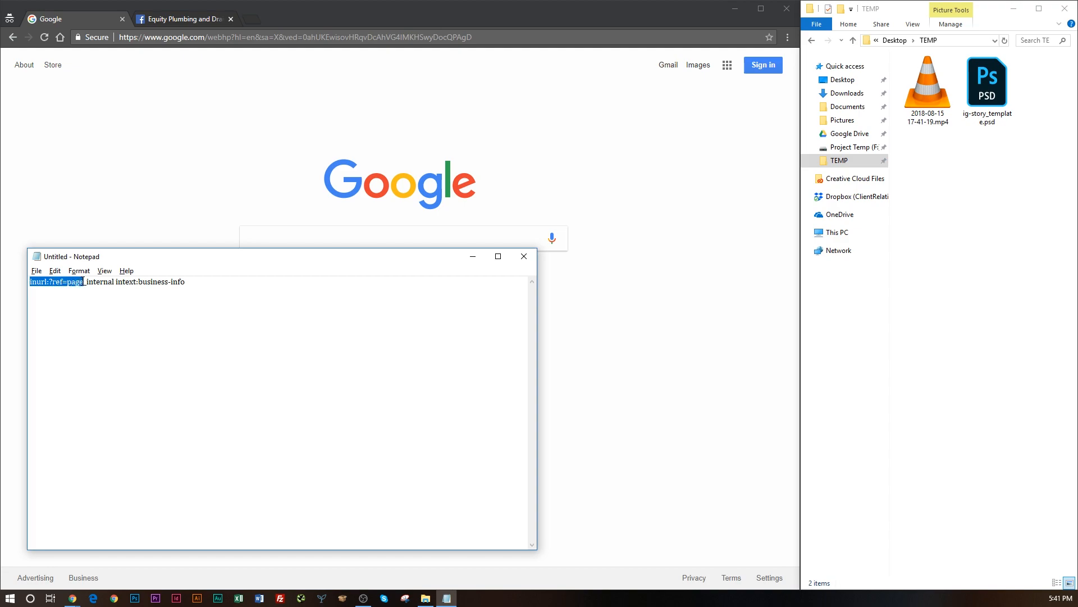
{"action": "left_click", "coordinate": [51, 282]}
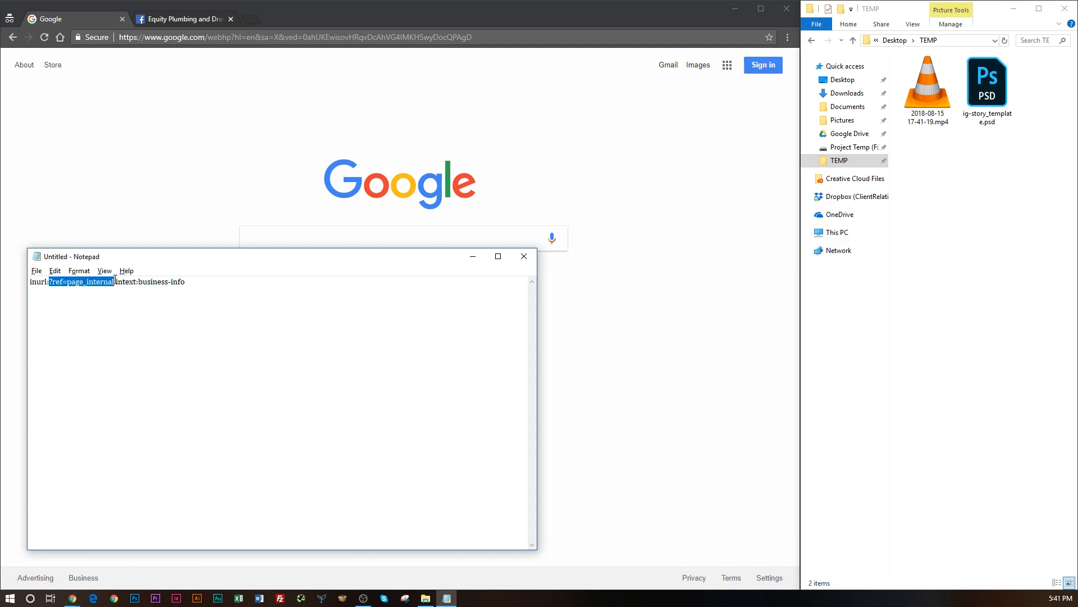
{"action": "left_click", "coordinate": [180, 18]}
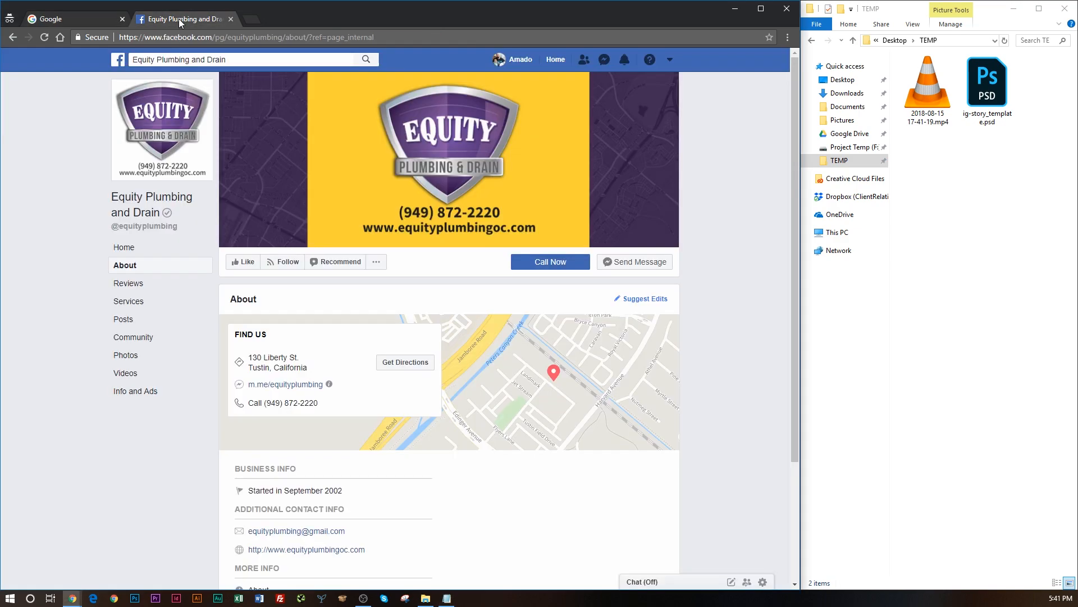
{"action": "mouse_move", "coordinate": [166, 212]}
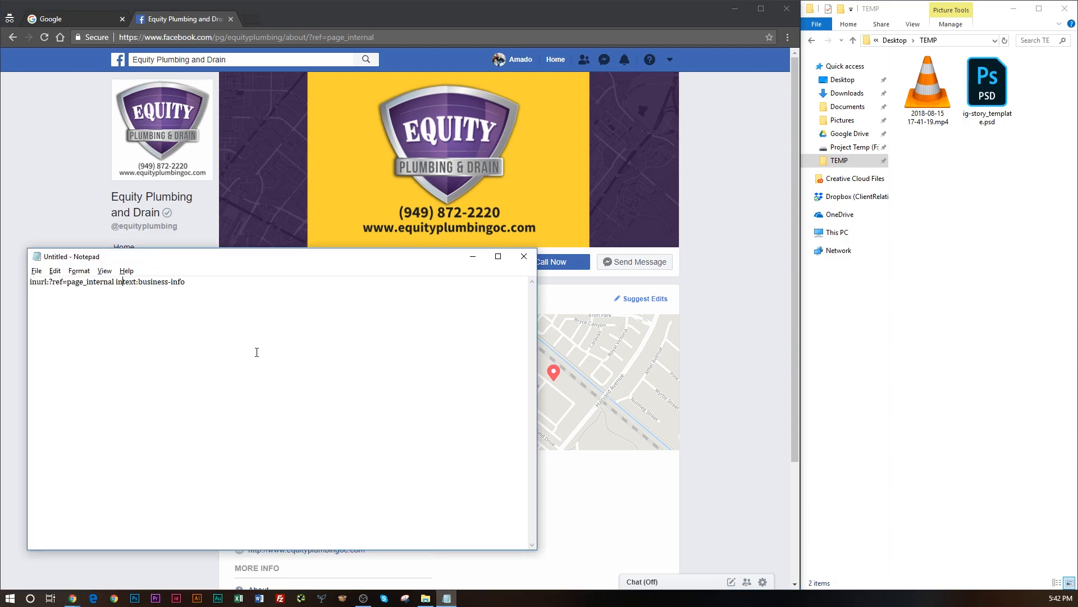
{"action": "double_click", "coordinate": [162, 281]}
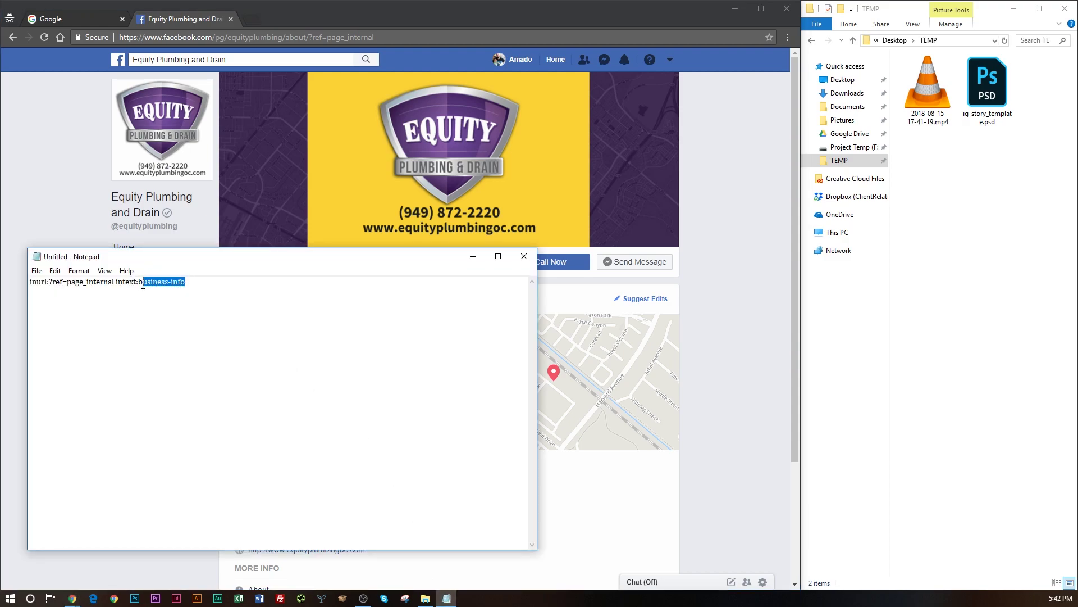
{"action": "left_click", "coordinate": [141, 290]}
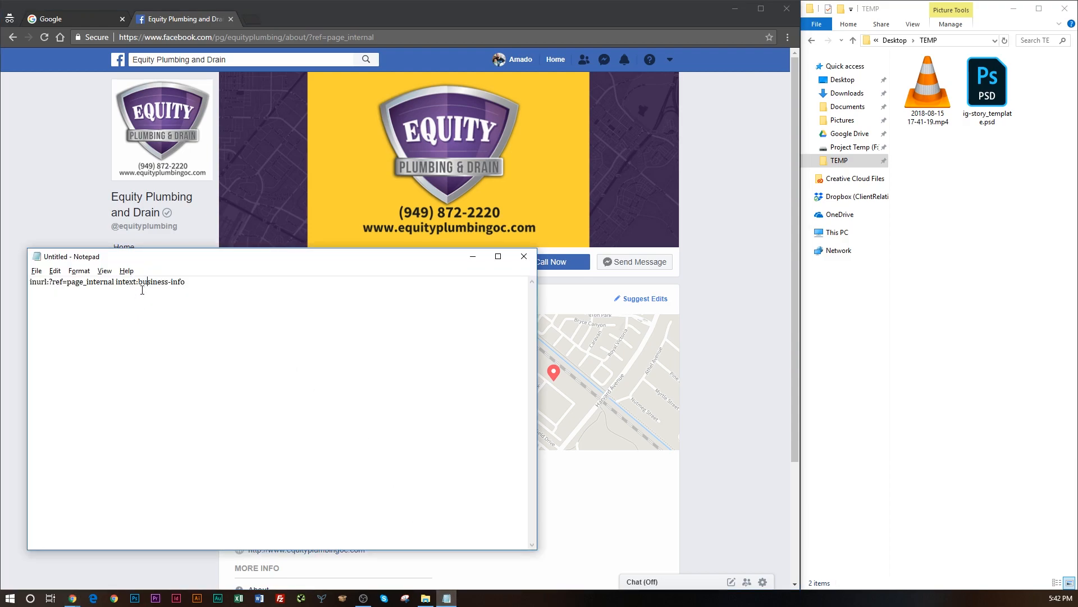
{"action": "double_click", "coordinate": [126, 281]}
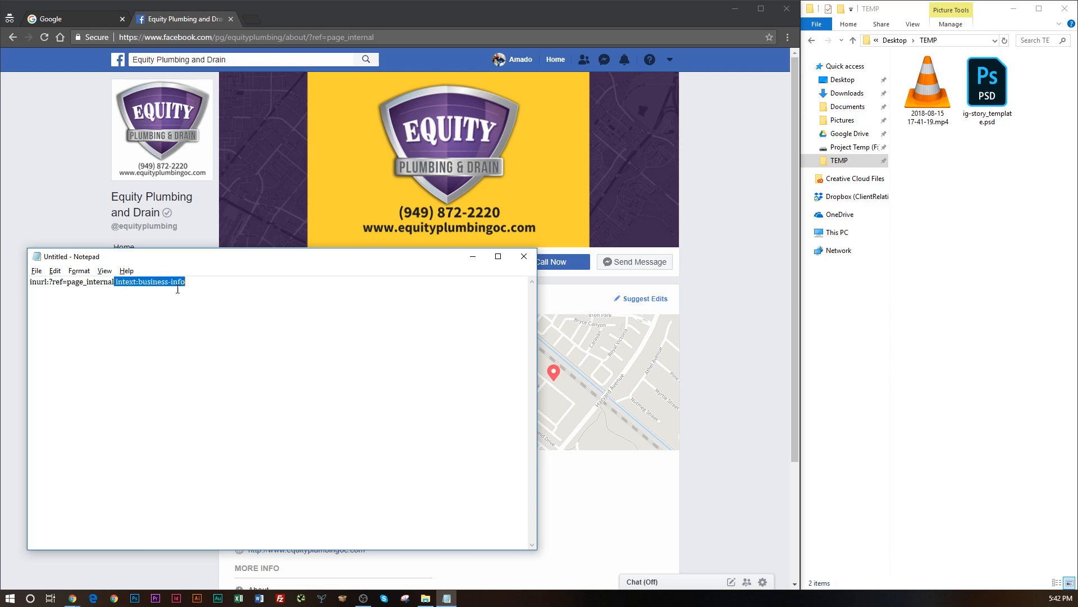
{"action": "left_click", "coordinate": [168, 281]}
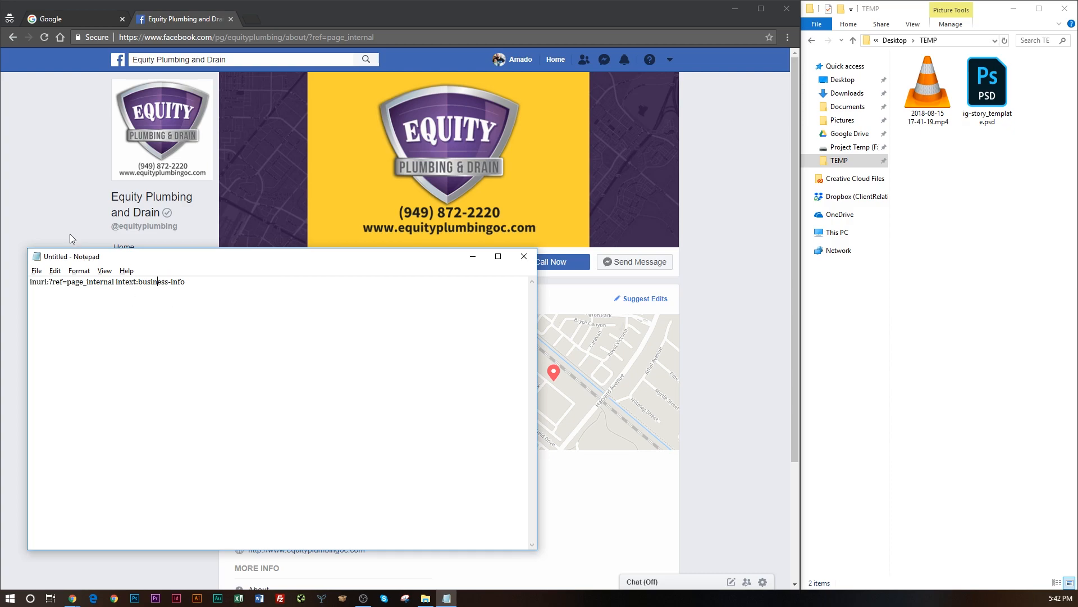
Bring the Facebook About page back to front and point out its Business Info heading
{"action": "left_click", "coordinate": [523, 256]}
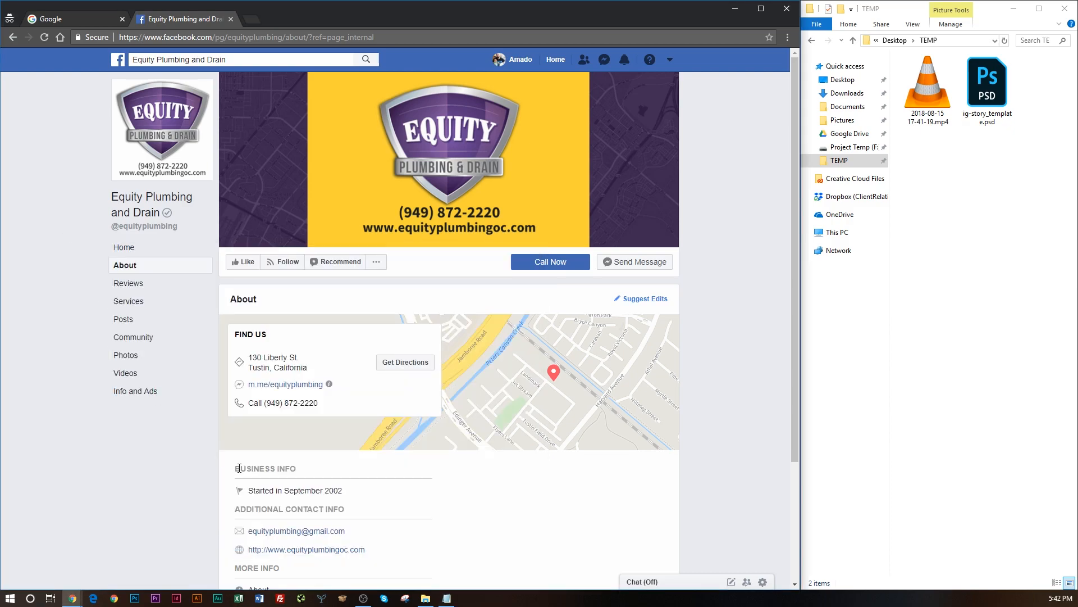
{"action": "mouse_move", "coordinate": [264, 469]}
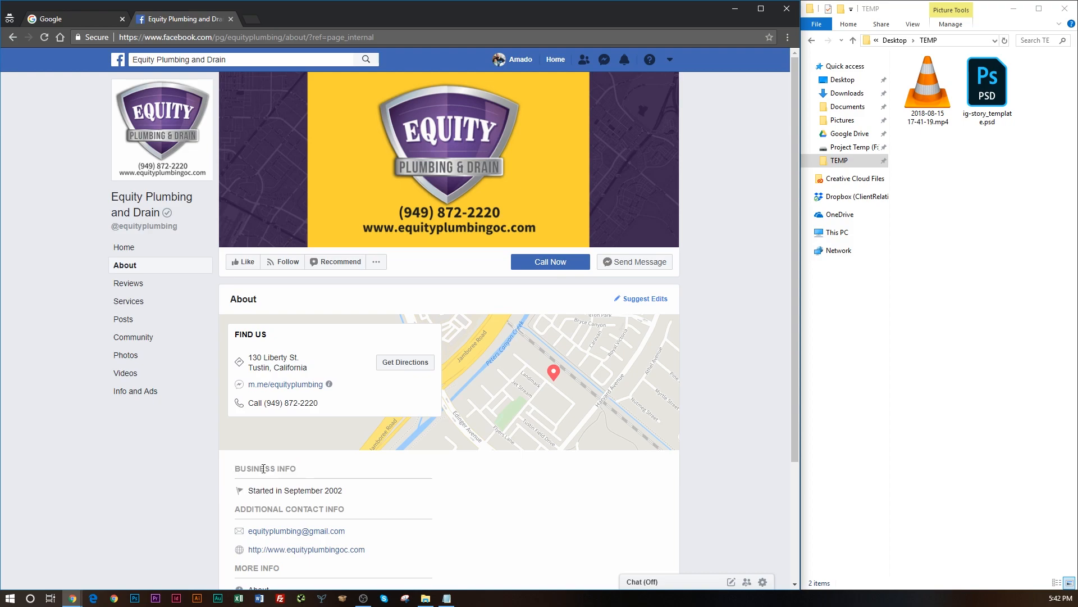
{"action": "left_click_drag", "start_coordinate": [235, 468], "coordinate": [286, 469]}
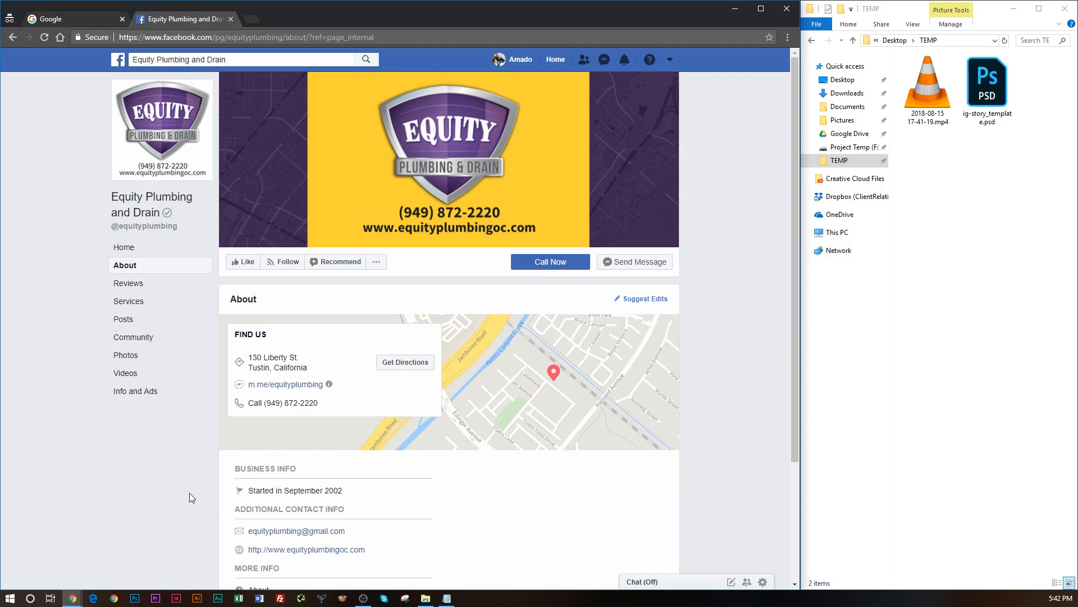
{"action": "mouse_move", "coordinate": [104, 27]}
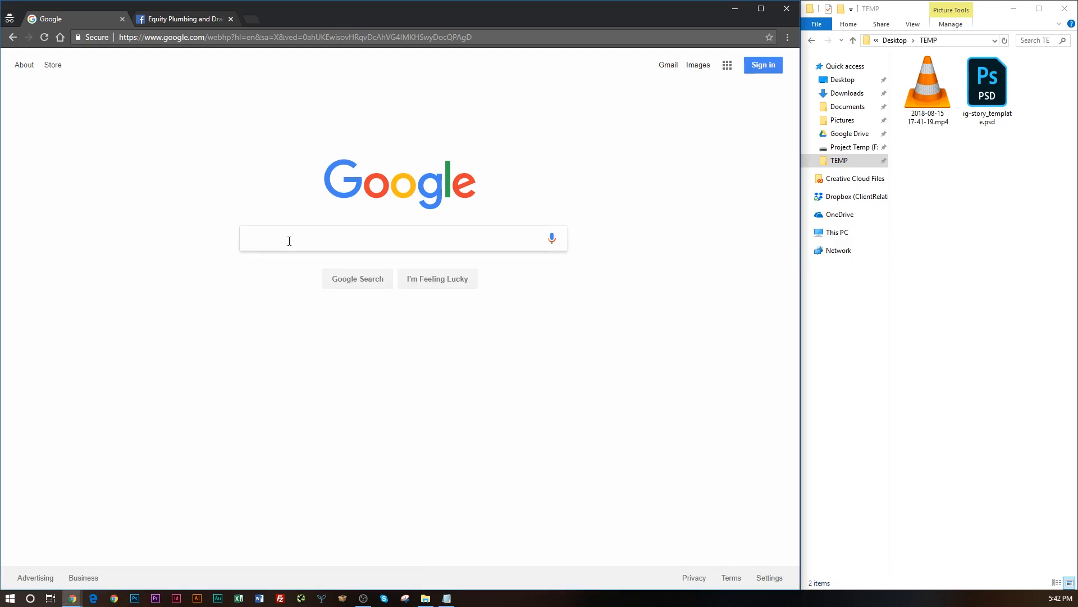
Search Google for plumber inurl:?ref=page_internal intext:business-info and review the Facebook About page results
{"action": "type", "text": "p"}
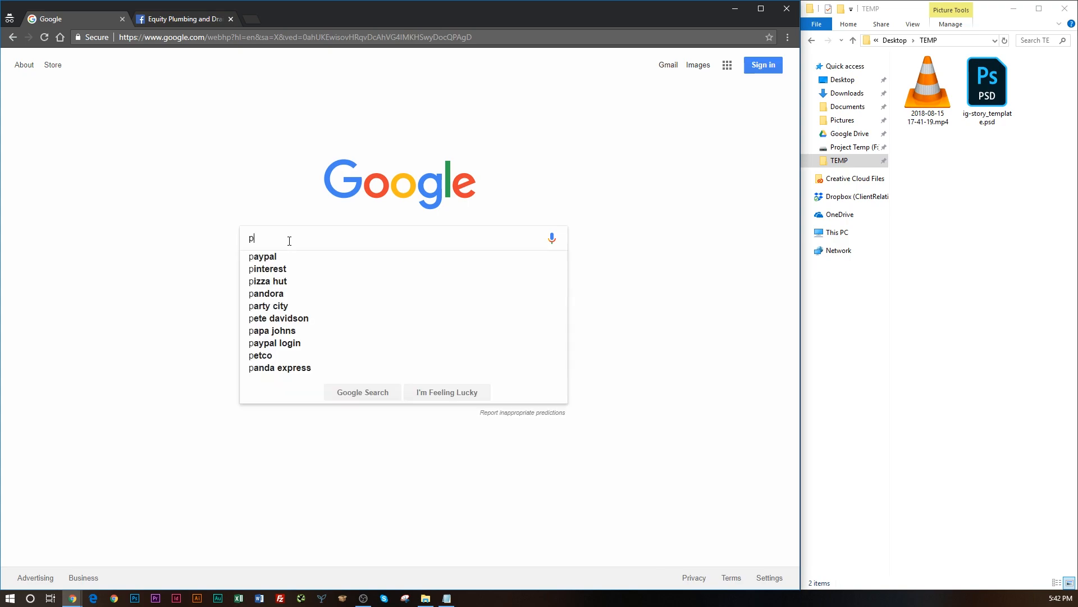
{"action": "type", "text": "lumber inurl:?ref=page_internal intext:business-info"}
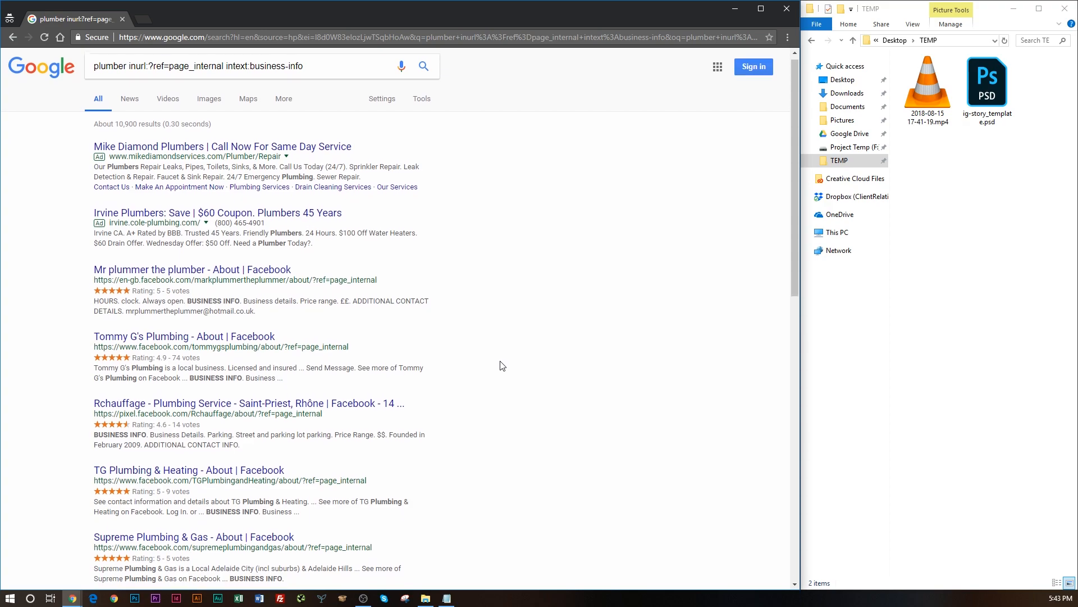
{"action": "scroll", "scroll_direction": "down", "scroll_amount": 3}
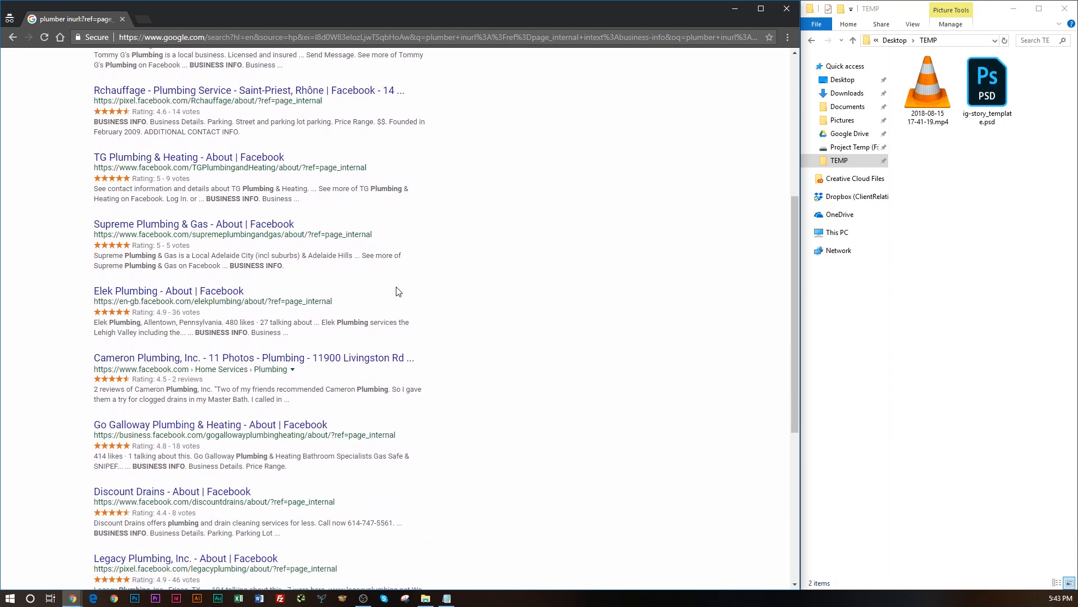
{"action": "scroll", "scroll_direction": "down", "scroll_amount": 3}
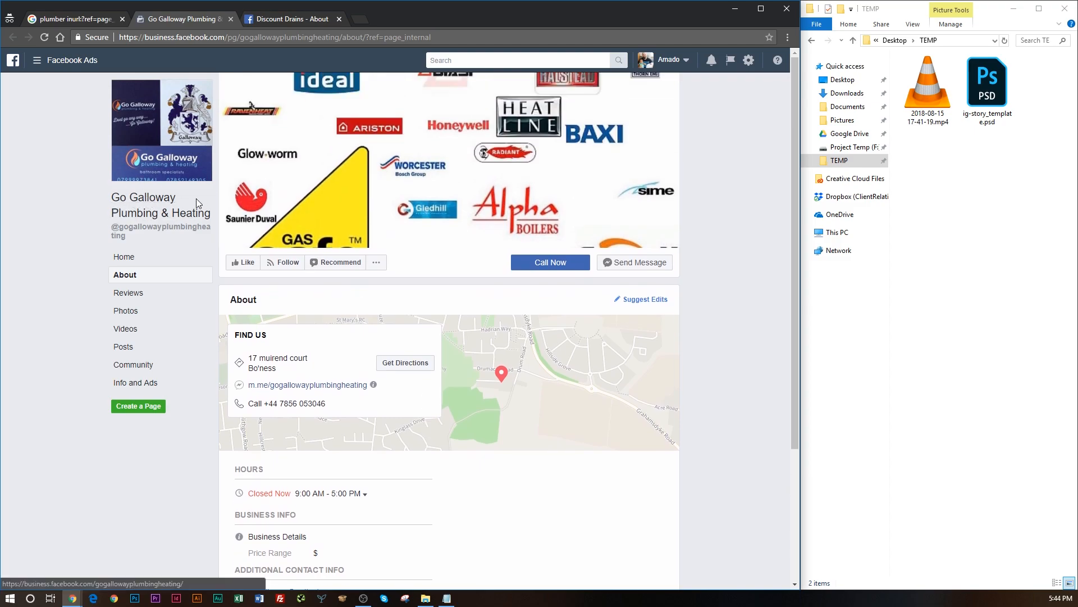
{"action": "scroll", "scroll_direction": "down", "scroll_amount": 3}
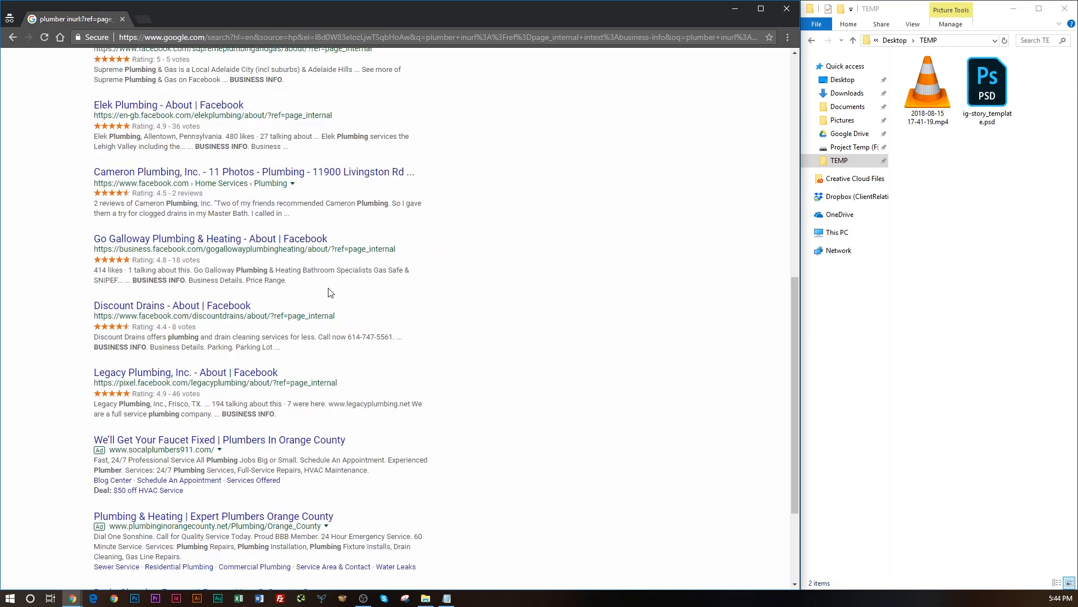
{"action": "scroll", "scroll_direction": "up", "scroll_amount": 3}
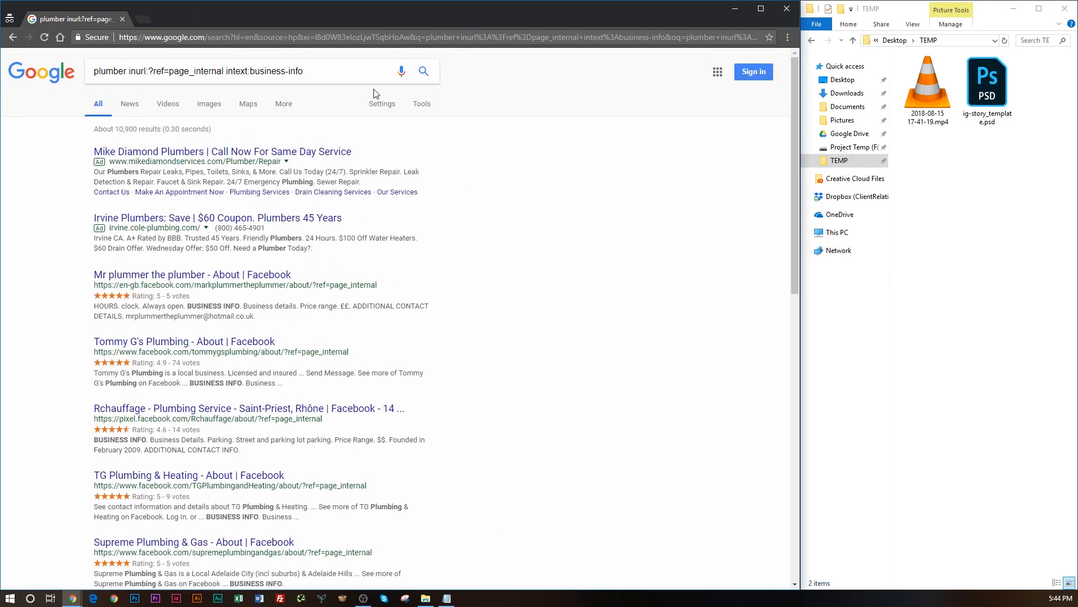
Select the whole search query in the Google search box
{"action": "triple_click", "coordinate": [200, 70]}
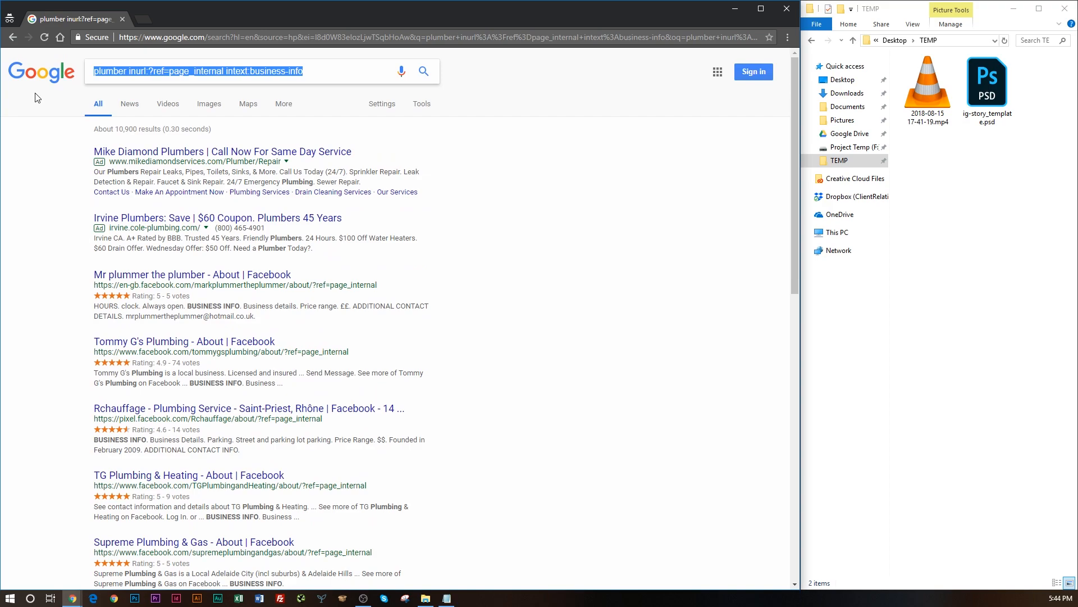
{"action": "left_click", "coordinate": [130, 72]}
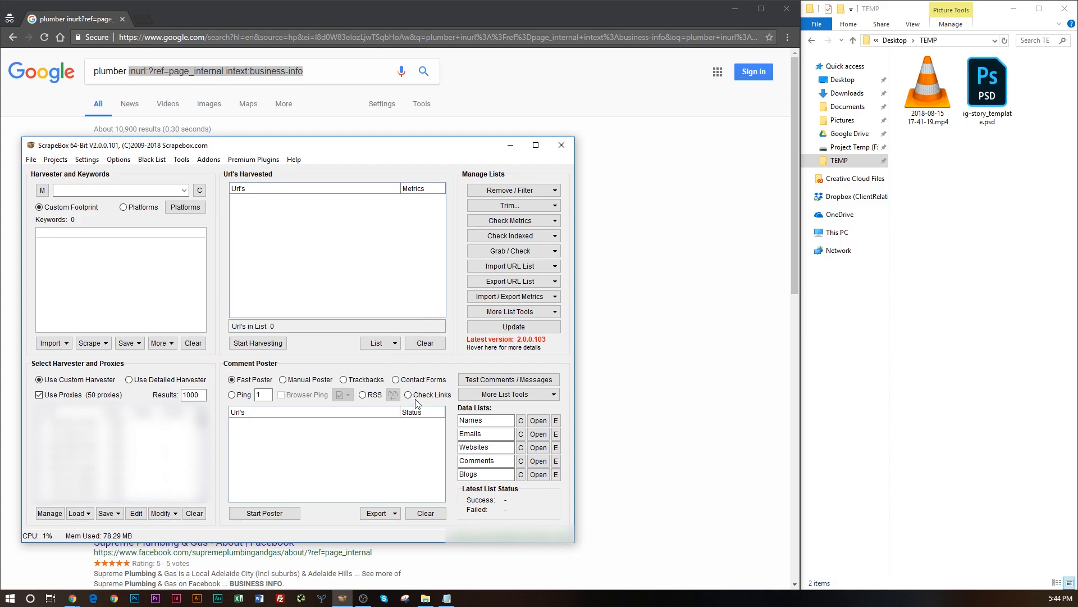
Enter the inurl:?ref=page_internal intext:business-info footprint with keyword plumber and bring up the Custom Harvester
{"action": "left_click", "coordinate": [118, 190]}
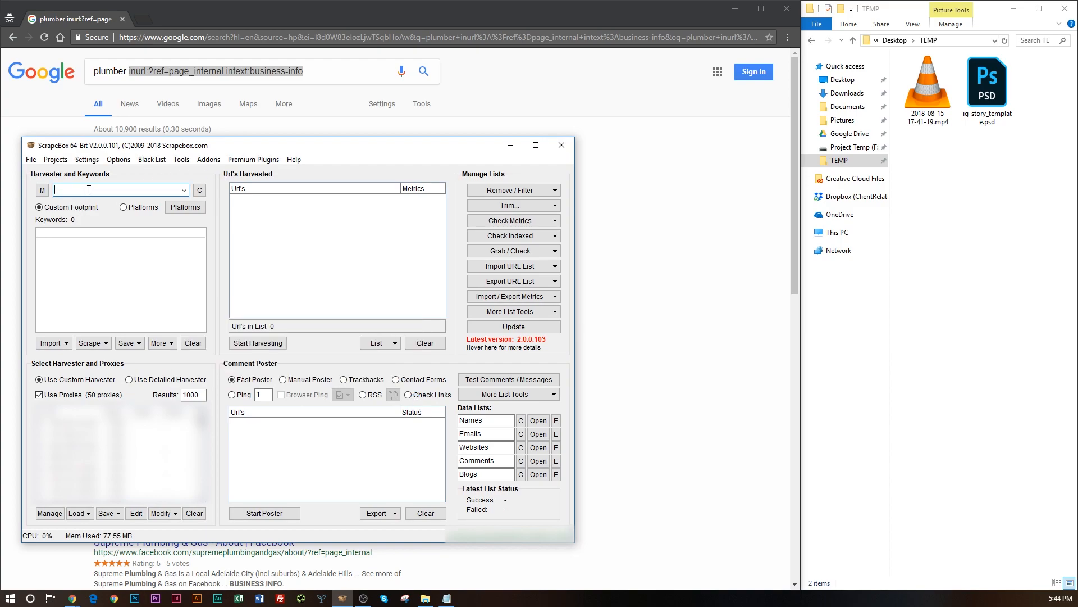
{"action": "type", "text": ":?ref=page_internal intext:business-info"}
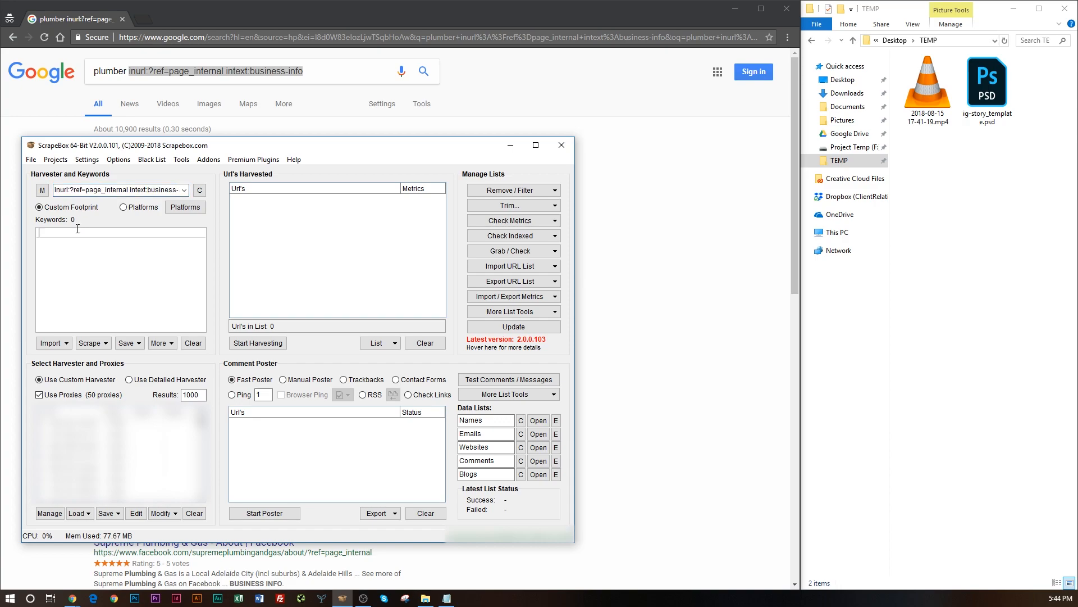
{"action": "type", "text": "plumber"}
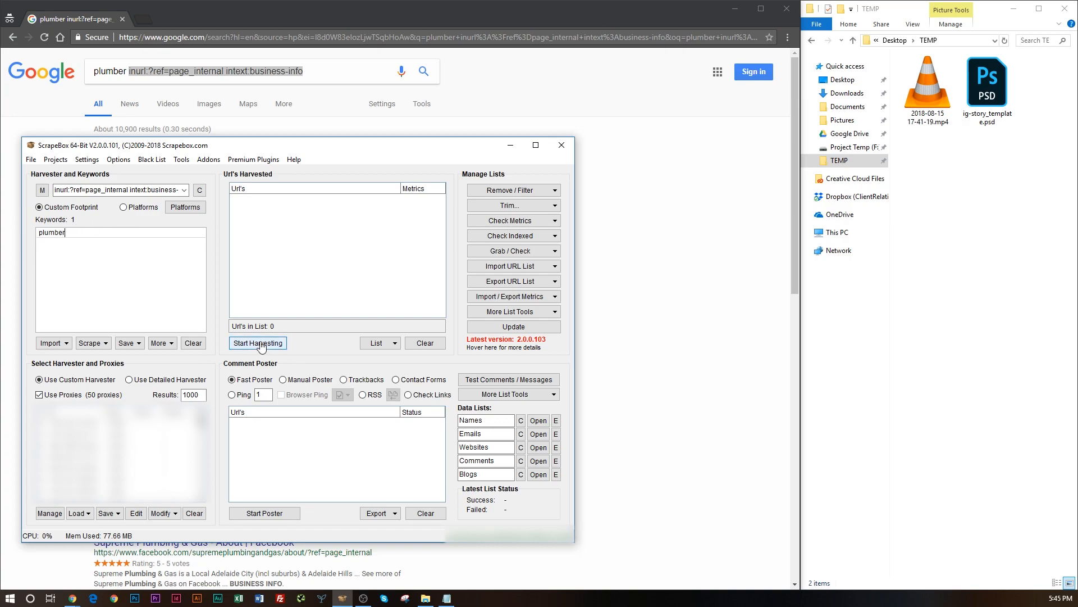
{"action": "left_click", "coordinate": [257, 342]}
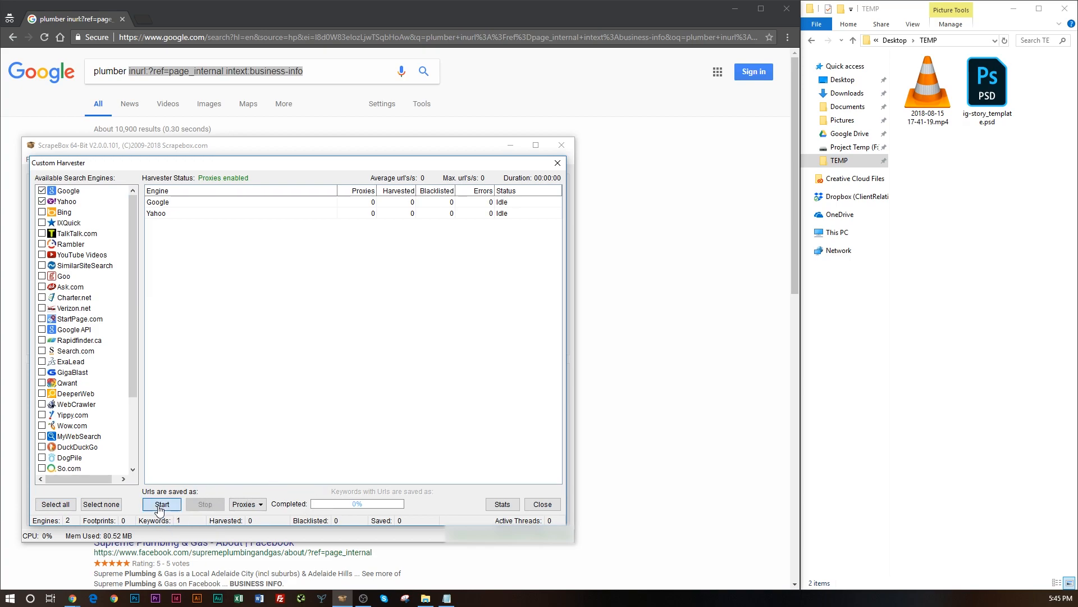
Harvest 432 URLs from Google and Yahoo, check per-keyword stats, and keep the harvested list
{"action": "left_click", "coordinate": [162, 504]}
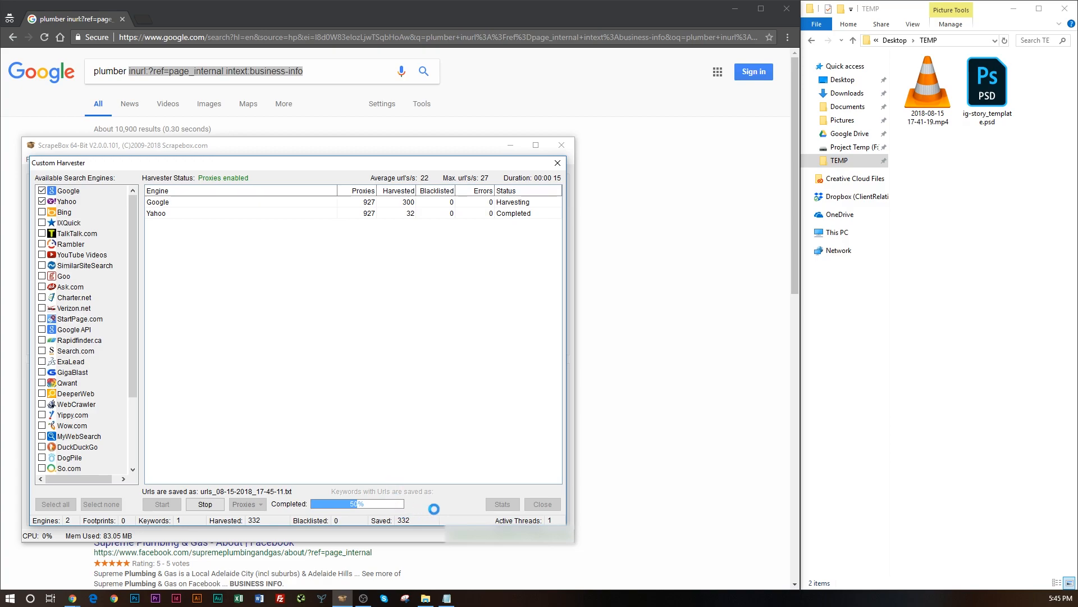
{"action": "left_click", "coordinate": [502, 503]}
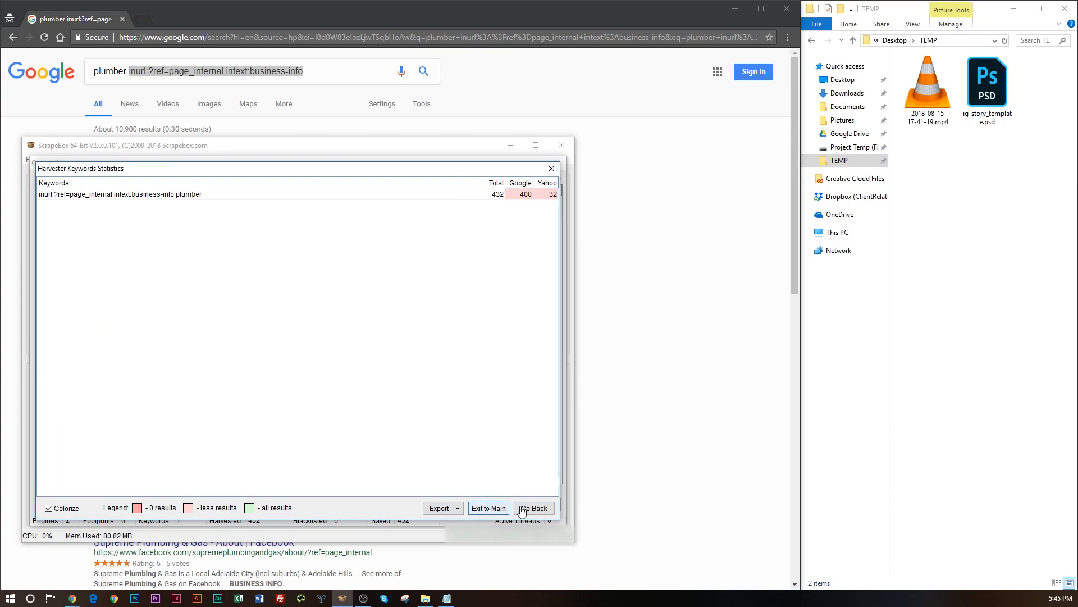
{"action": "left_click", "coordinate": [534, 508]}
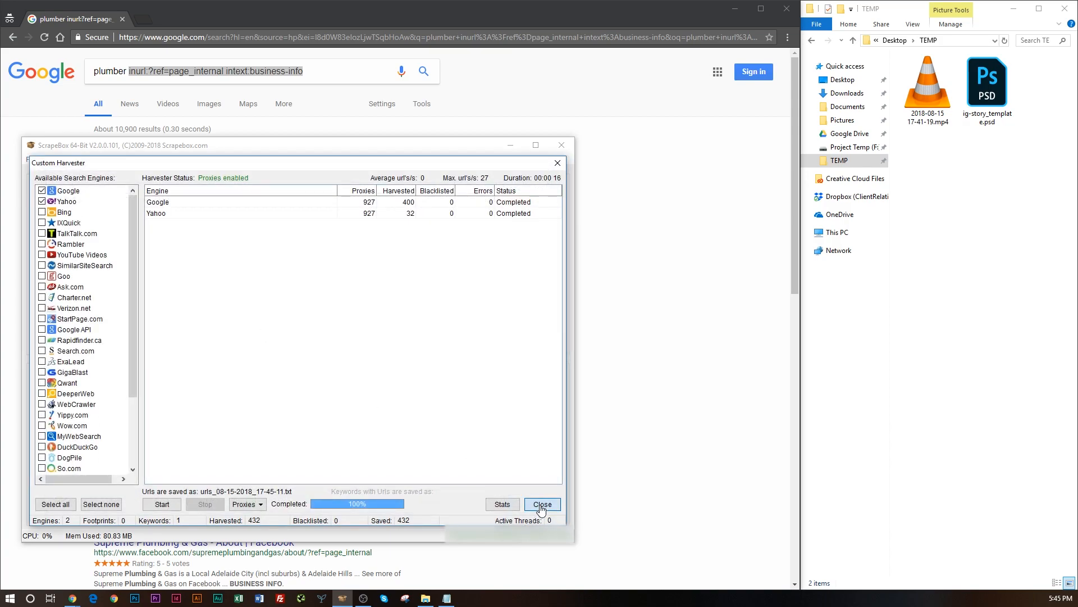
{"action": "left_click", "coordinate": [543, 503]}
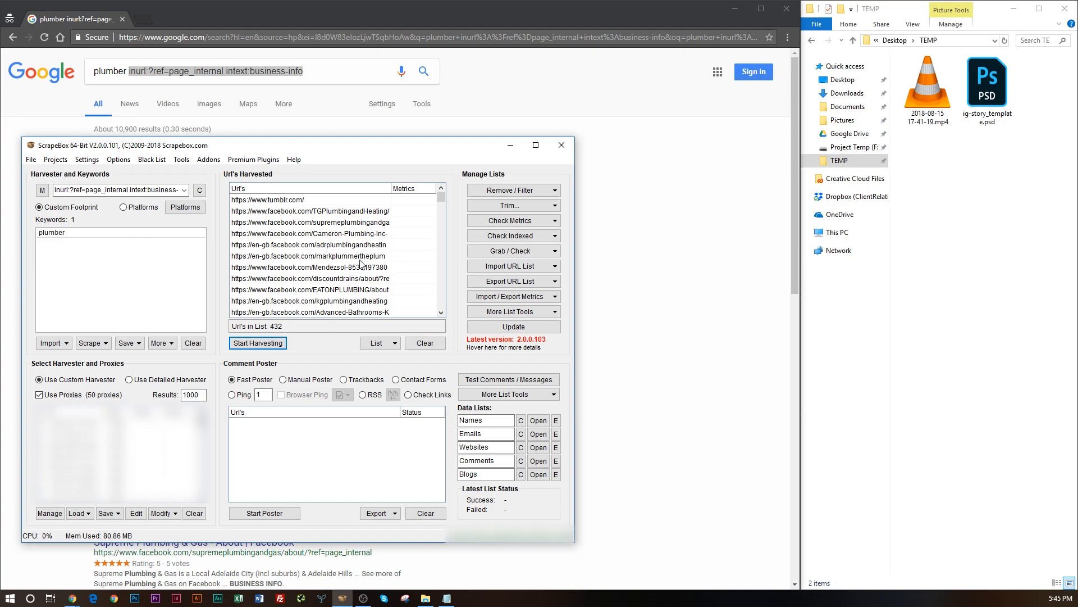
{"action": "mouse_move", "coordinate": [555, 206]}
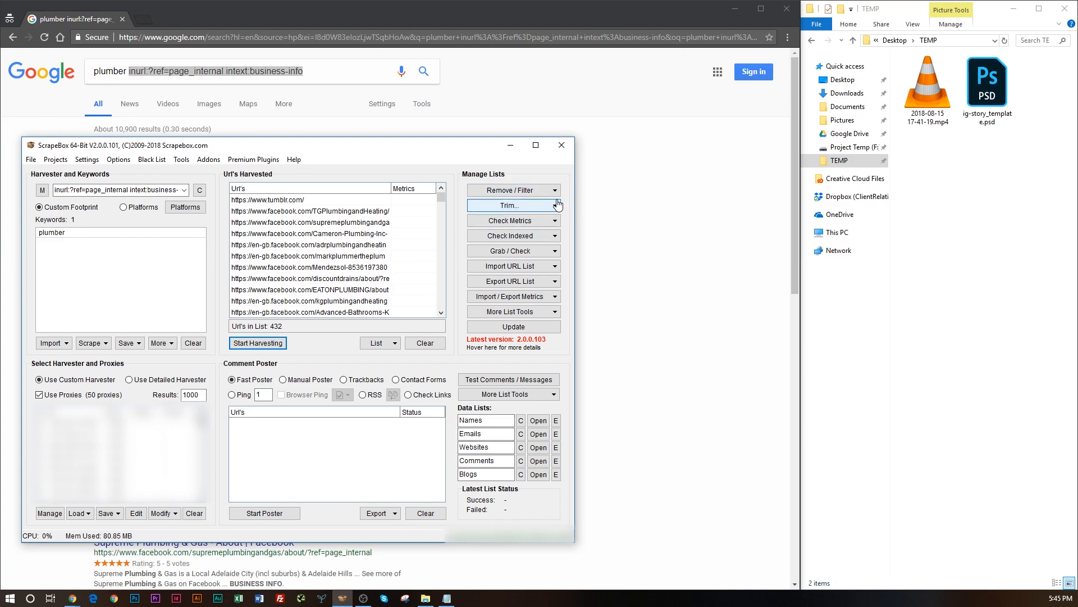
Remove duplicate URLs, dropping the harvested list from 432 to 423 entries
{"action": "left_click", "coordinate": [514, 190]}
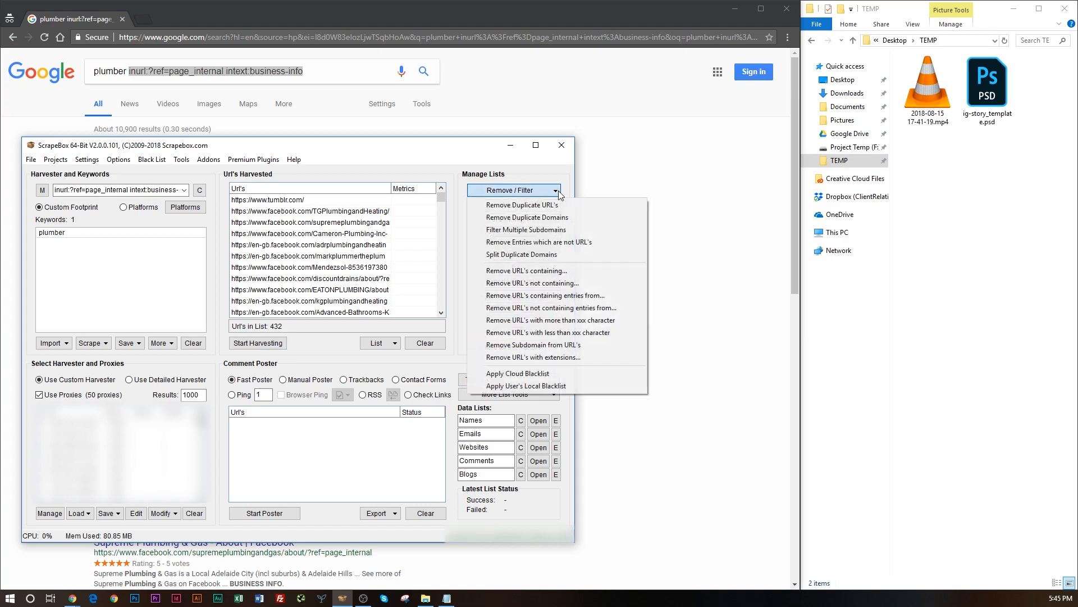
{"action": "mouse_move", "coordinate": [529, 210]}
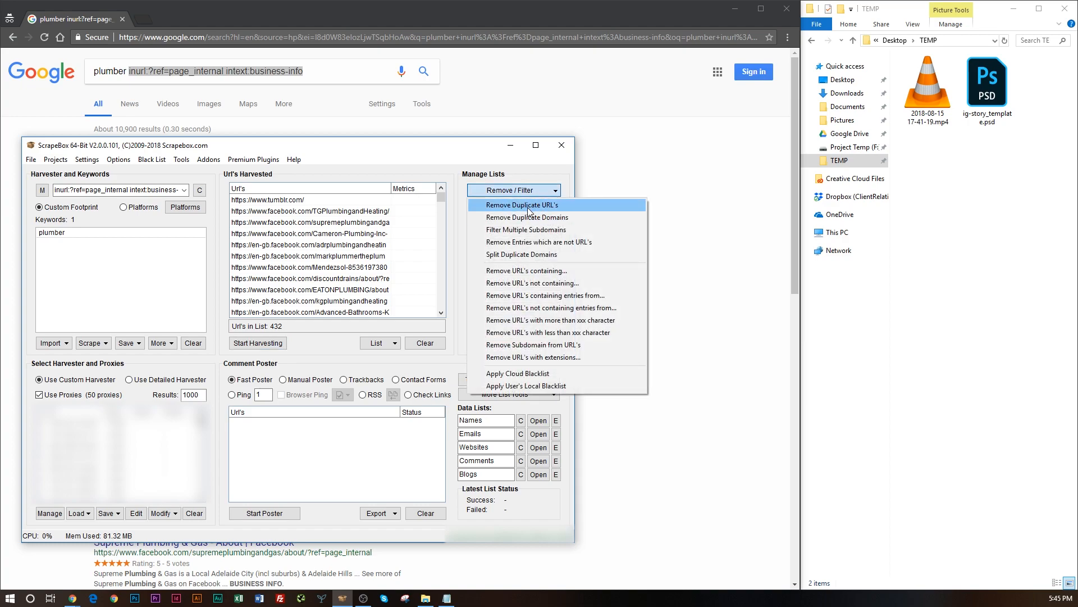
{"action": "mouse_move", "coordinate": [544, 208]}
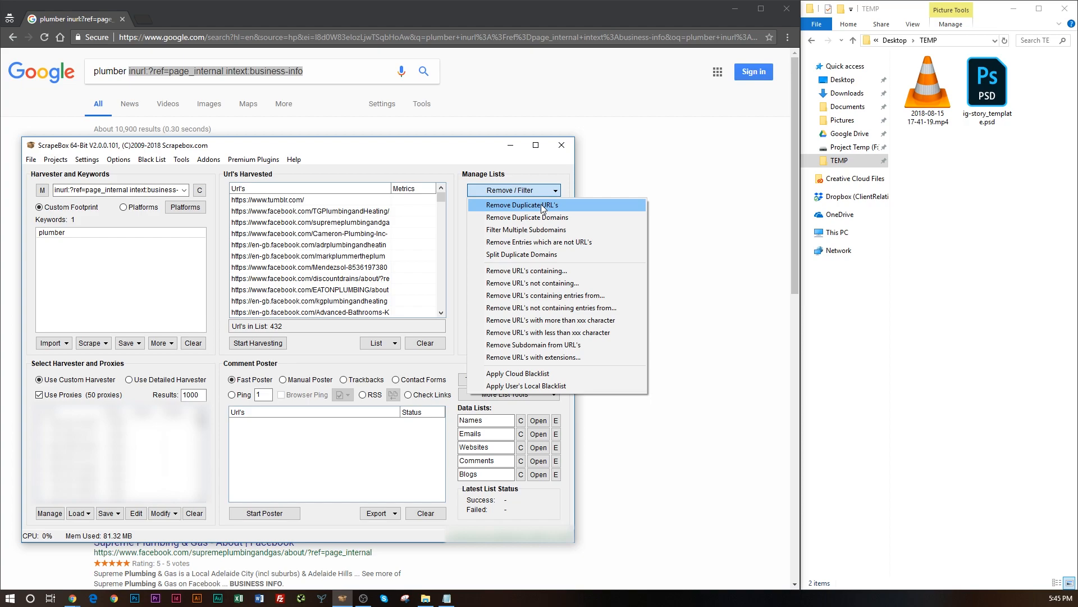
{"action": "left_click", "coordinate": [525, 205]}
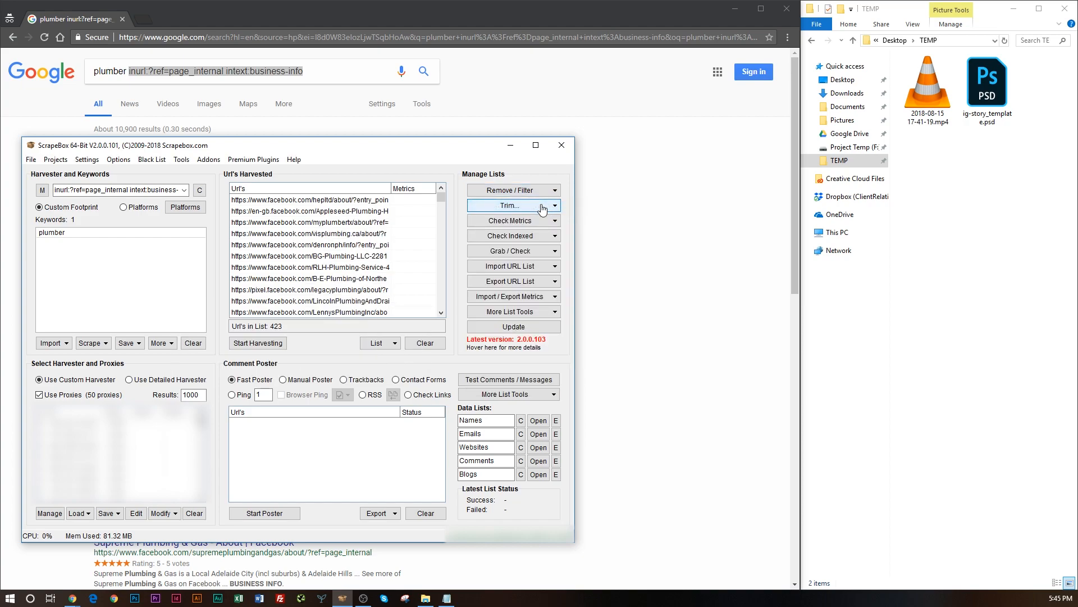
{"action": "mouse_move", "coordinate": [474, 356]}
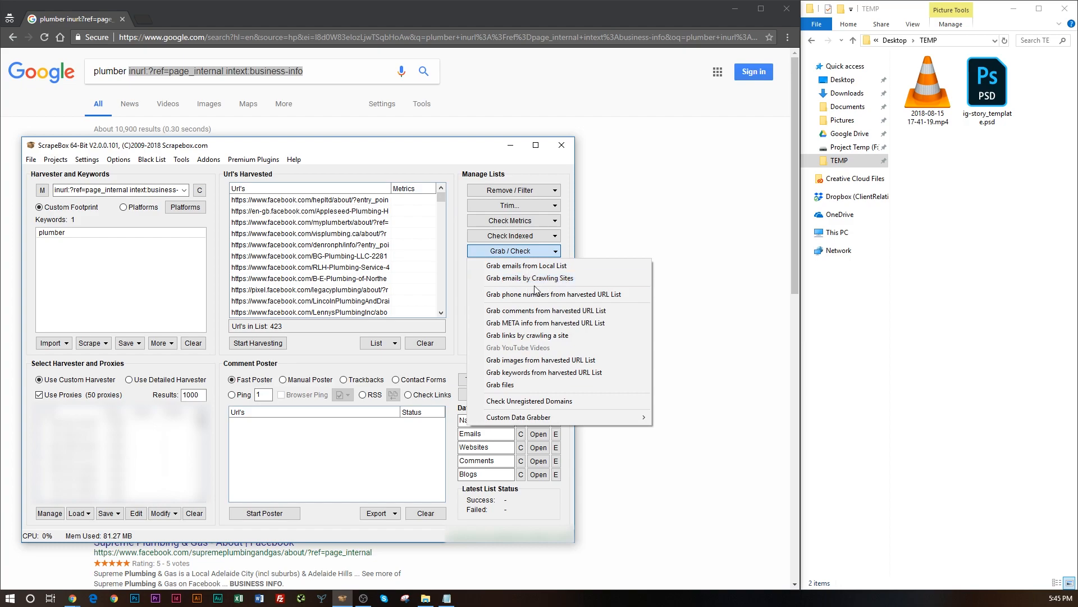
{"action": "mouse_move", "coordinate": [557, 282]}
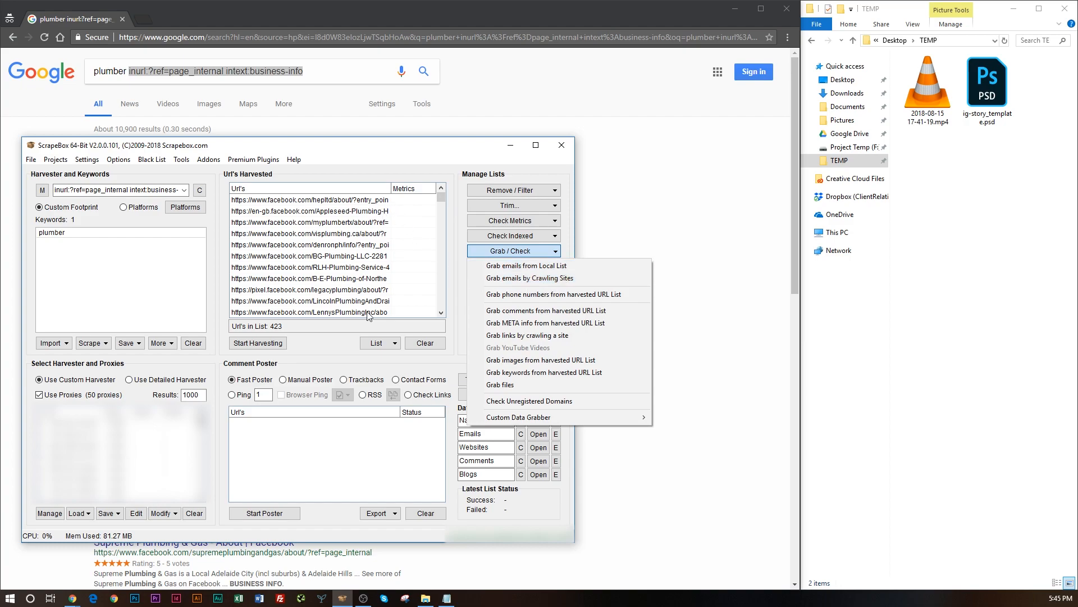
{"action": "mouse_move", "coordinate": [530, 279]}
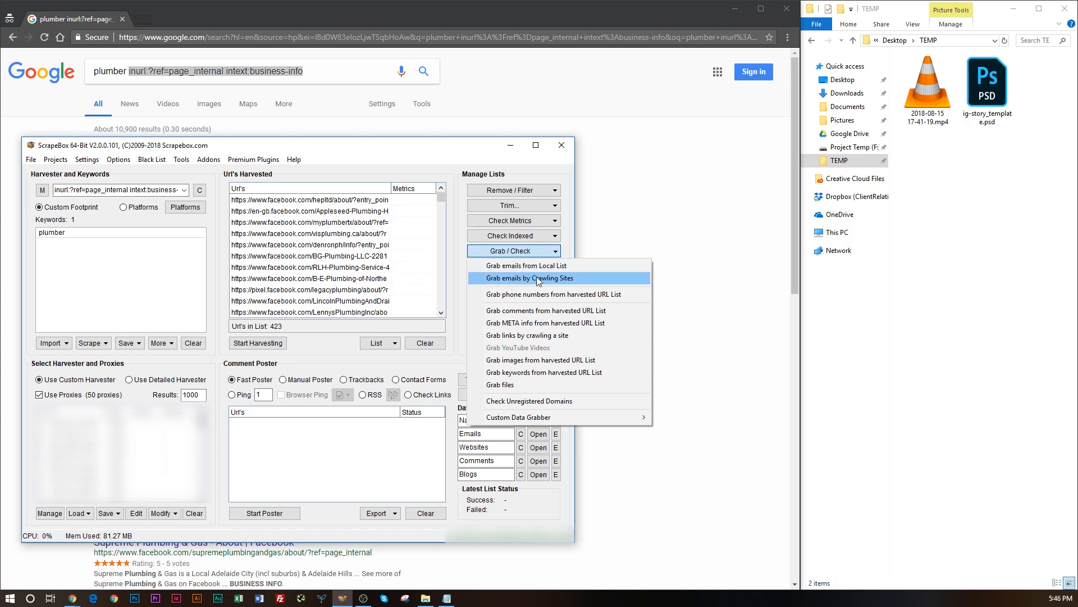
Crawl the 423 harvested pages for emails, collecting 296 addresses, and open the saved text file
{"action": "left_click", "coordinate": [530, 278]}
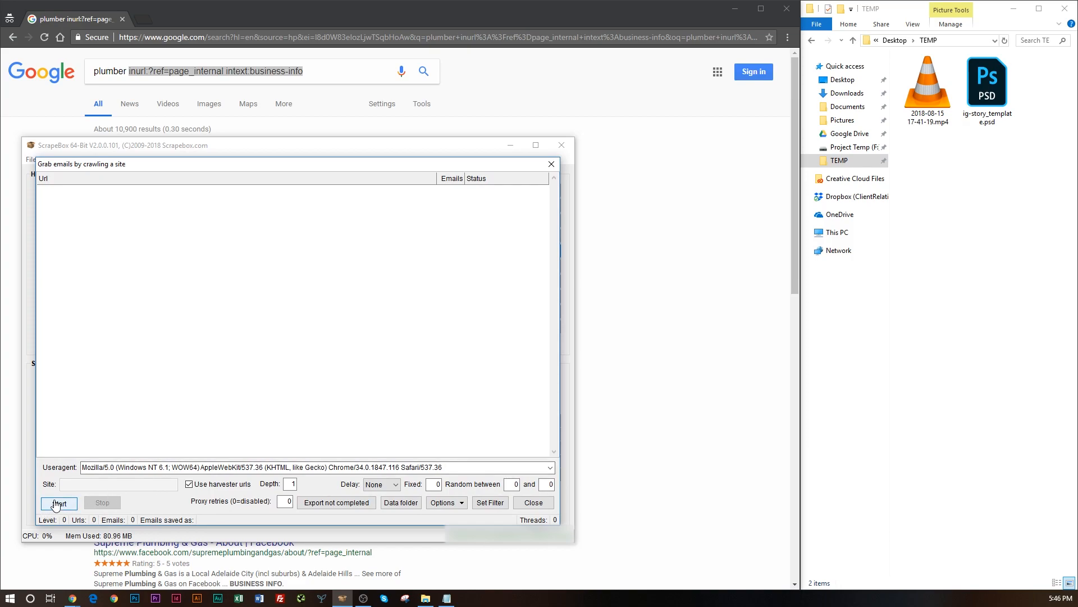
{"action": "left_click", "coordinate": [59, 502]}
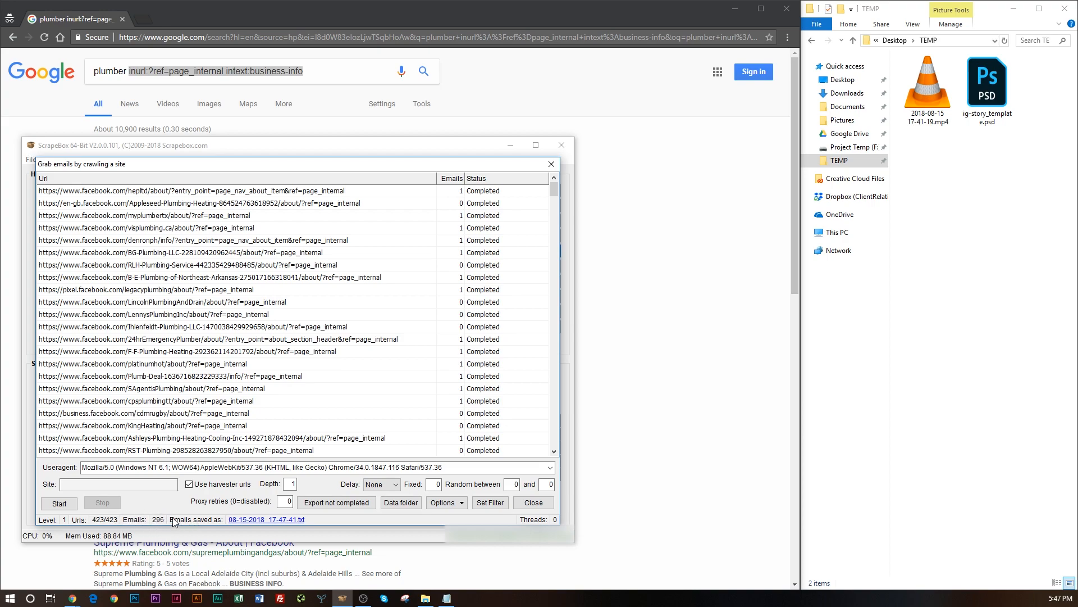
{"action": "mouse_move", "coordinate": [254, 523]}
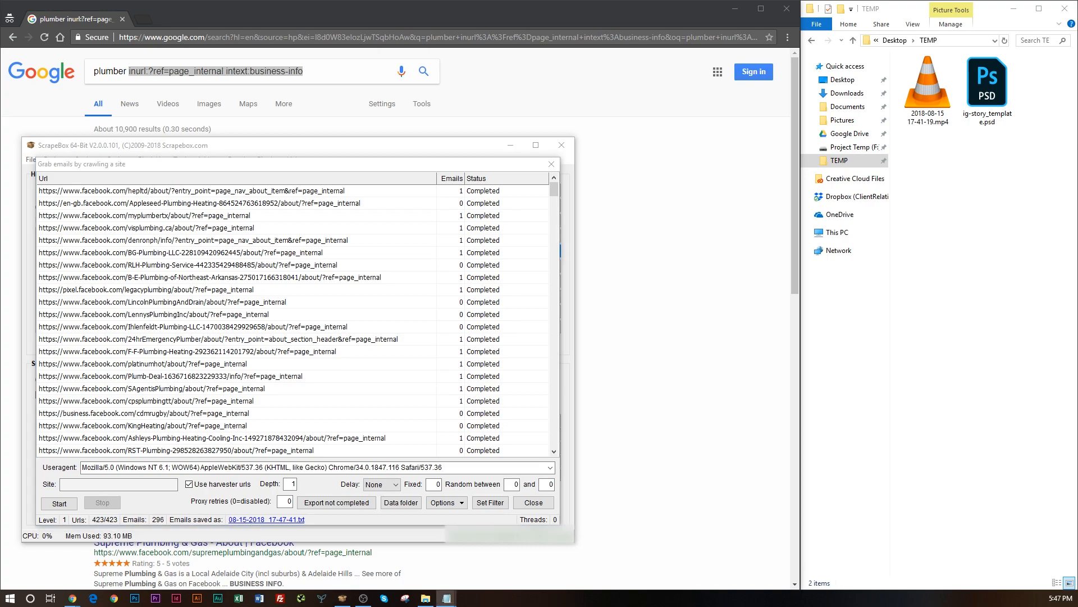
{"action": "left_click", "coordinate": [267, 519]}
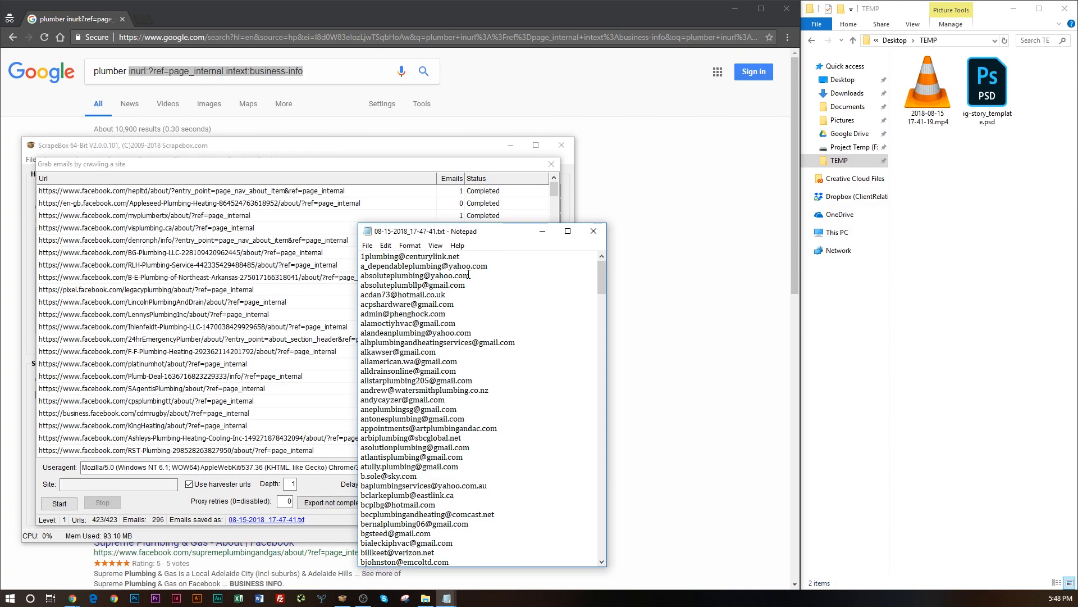
{"action": "scroll", "scroll_direction": "down", "scroll_amount": 3}
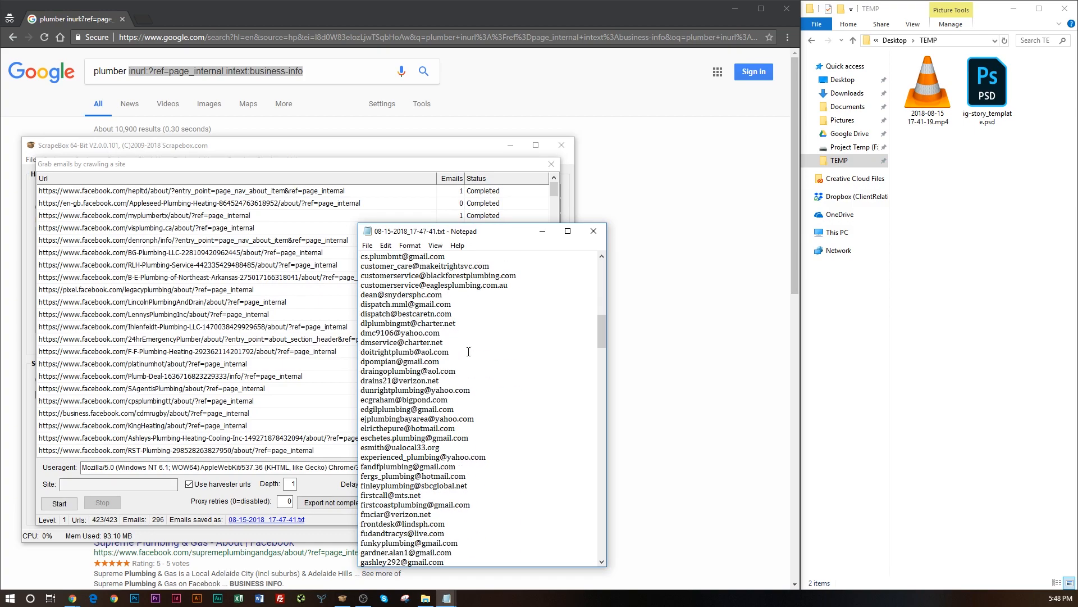
{"action": "scroll", "scroll_direction": "down", "scroll_amount": 3}
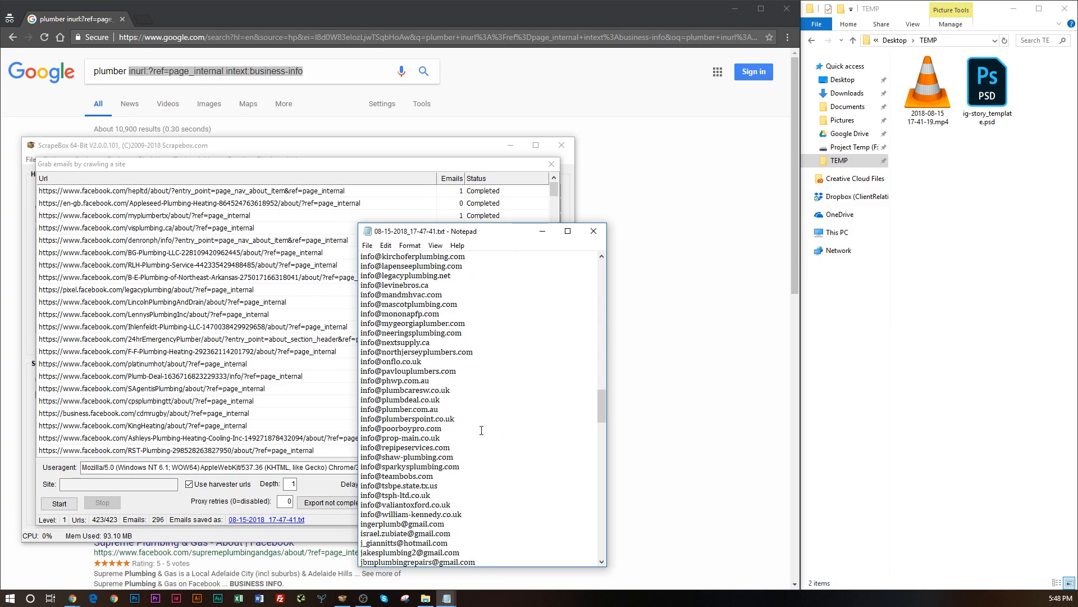
{"action": "scroll", "scroll_direction": "down", "scroll_amount": 3}
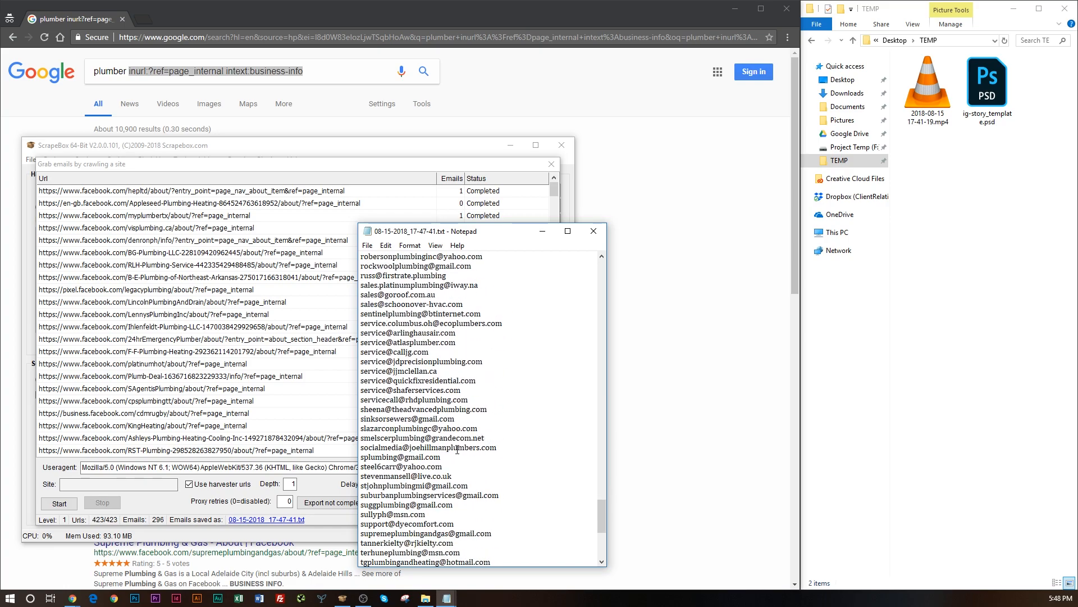